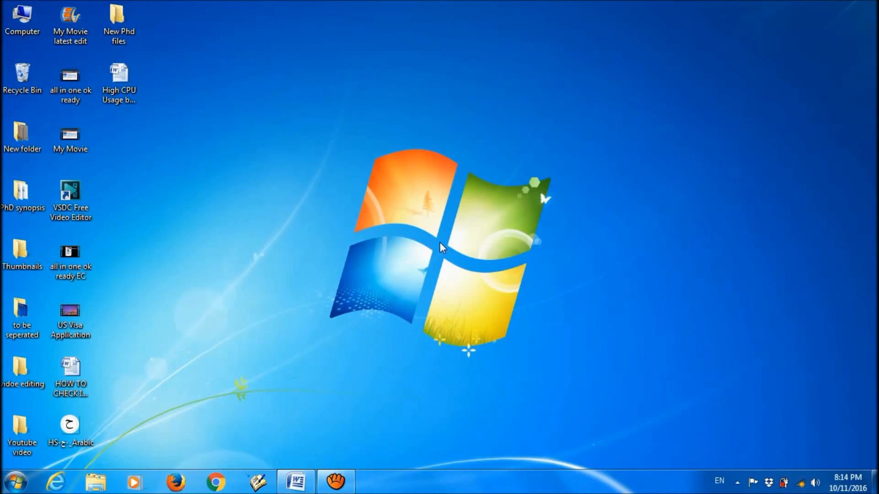
- Launch Control Panel from the Start menu and maximize it to show all items
left_click(16, 481)
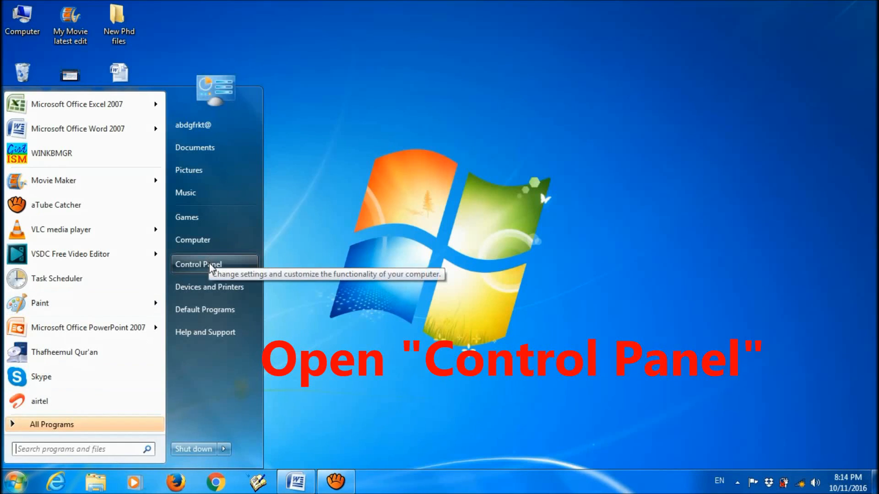
left_click(199, 264)
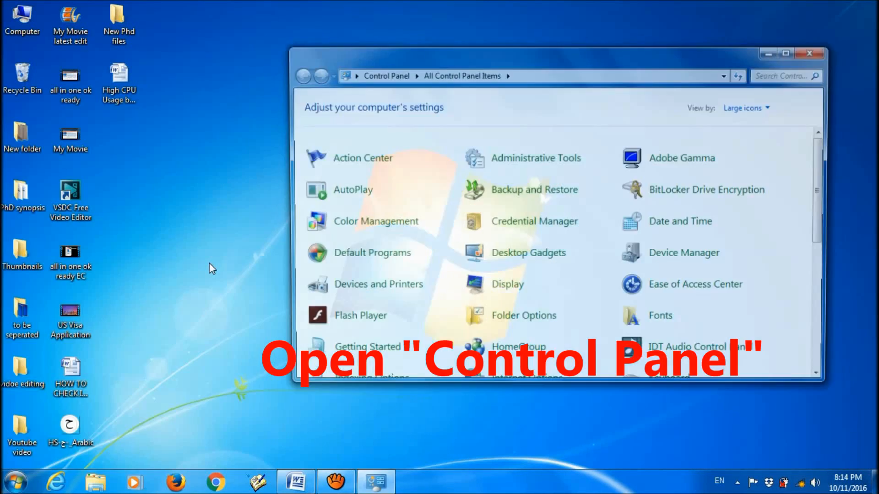
left_click(786, 53)
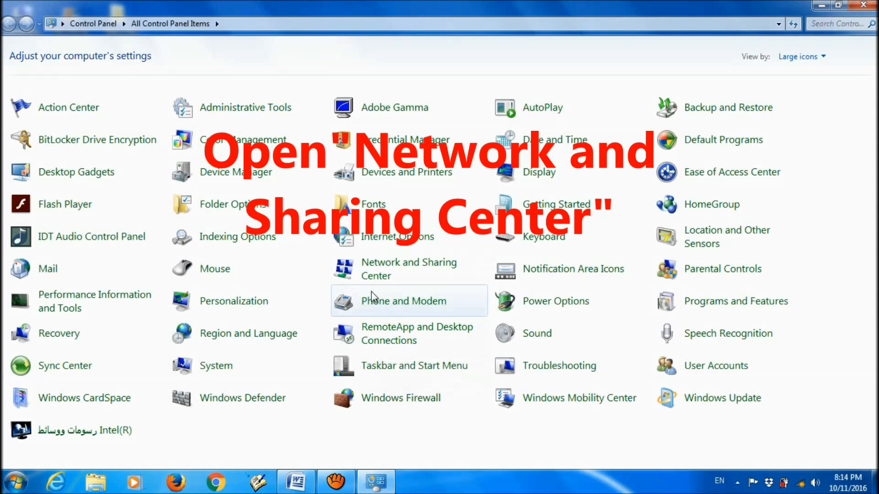
mouse_move(393, 269)
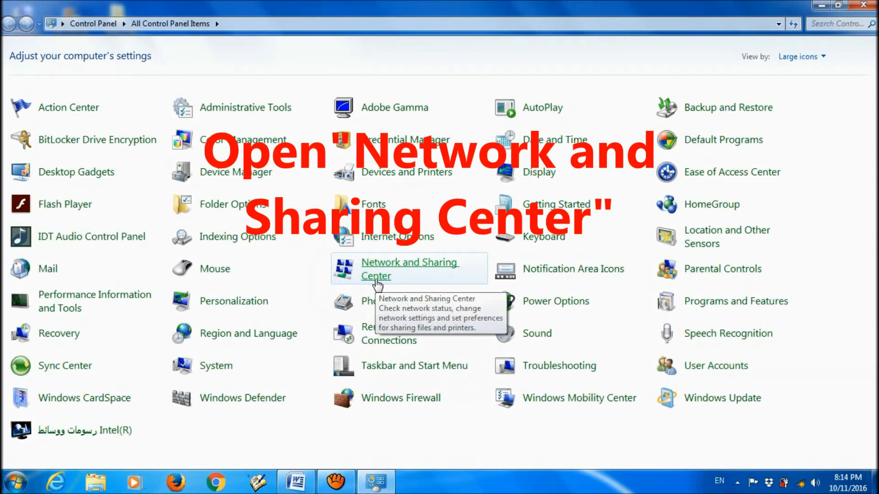
- From Network and Sharing Center, start adding a wireless network over the saved networks list
left_click(410, 270)
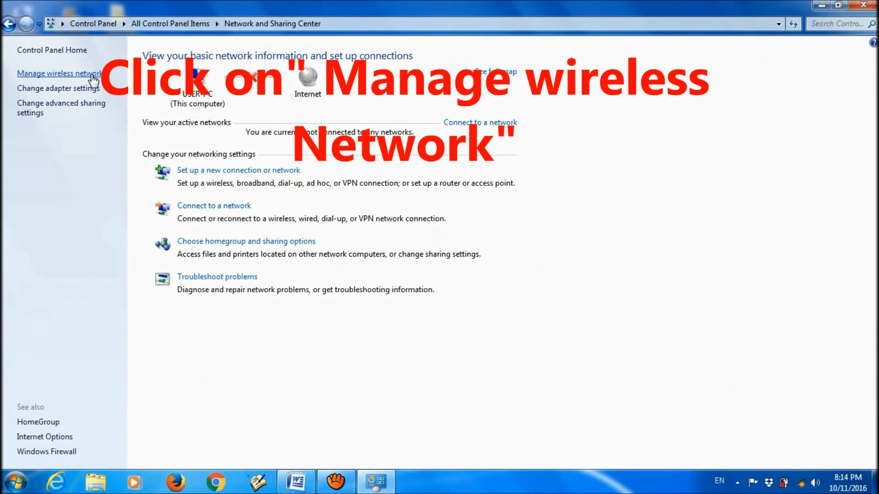
left_click(59, 73)
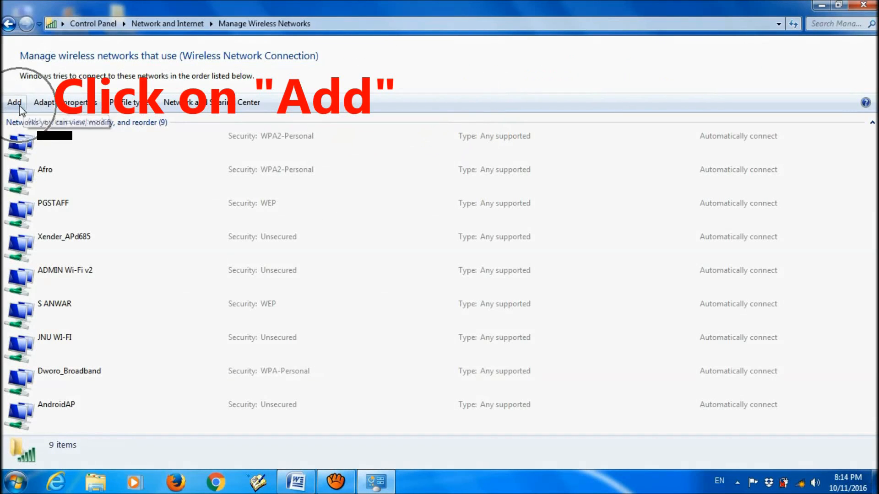
left_click(14, 102)
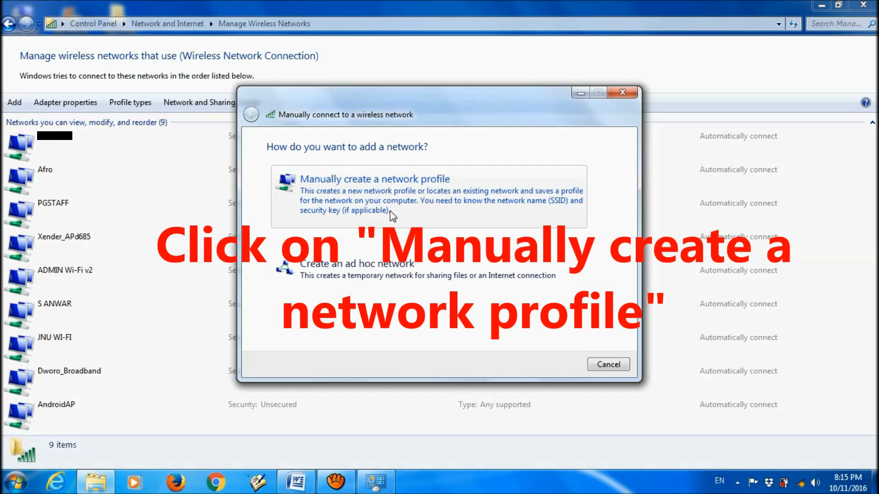
- Manually create the 'JNU Campus' profile with WPA2-Enterprise security and no key
left_click(374, 180)
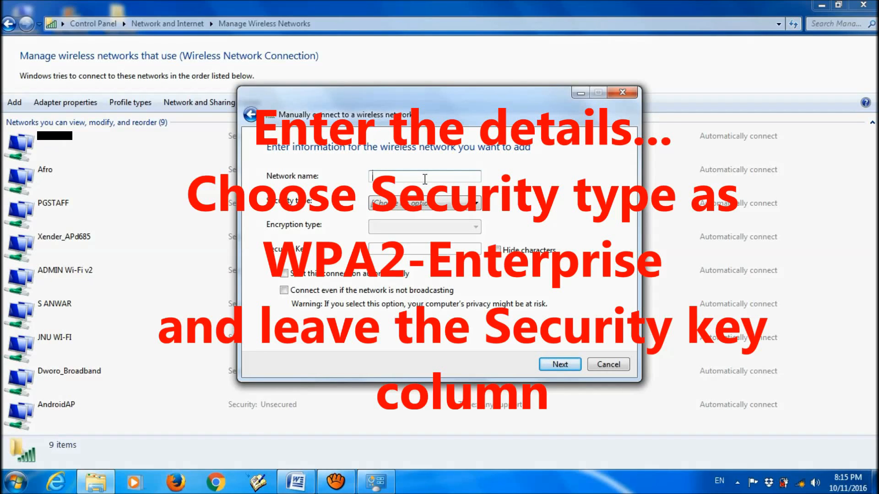
type("JNU Campus")
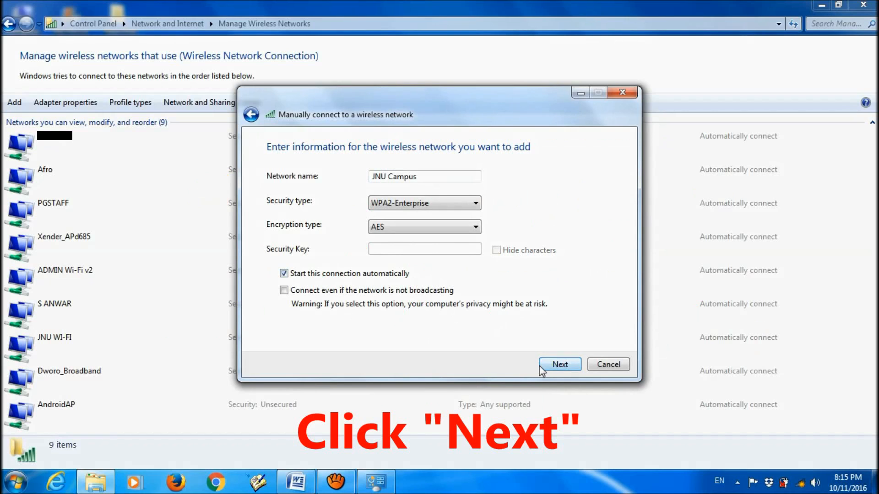
left_click(558, 364)
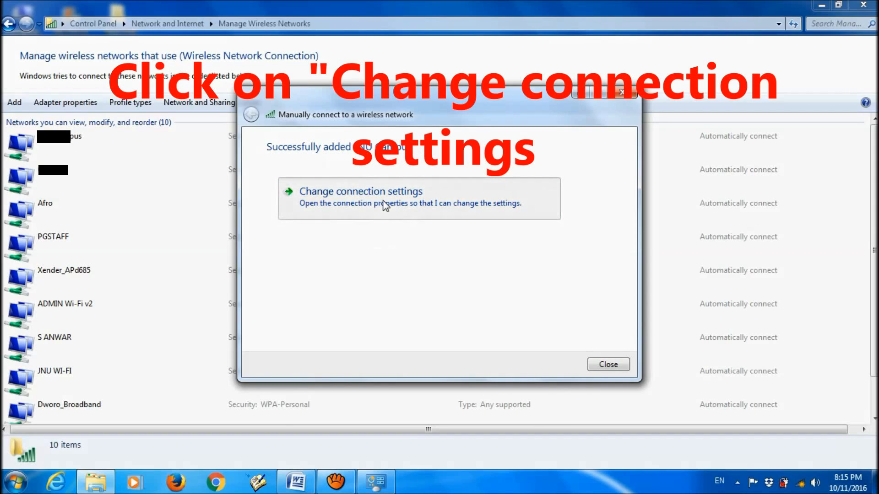
- Bring up the JNU Campus Security settings and its Protected EAP (PEAP) properties
left_click(361, 191)
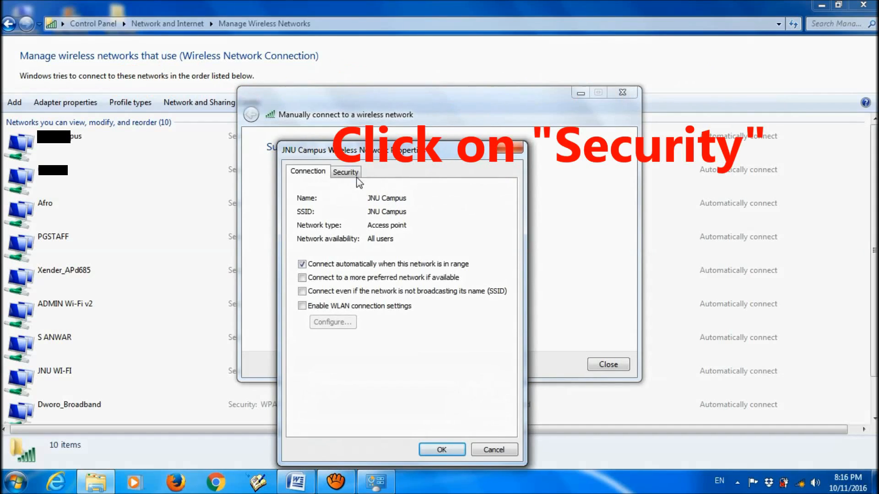
left_click(346, 172)
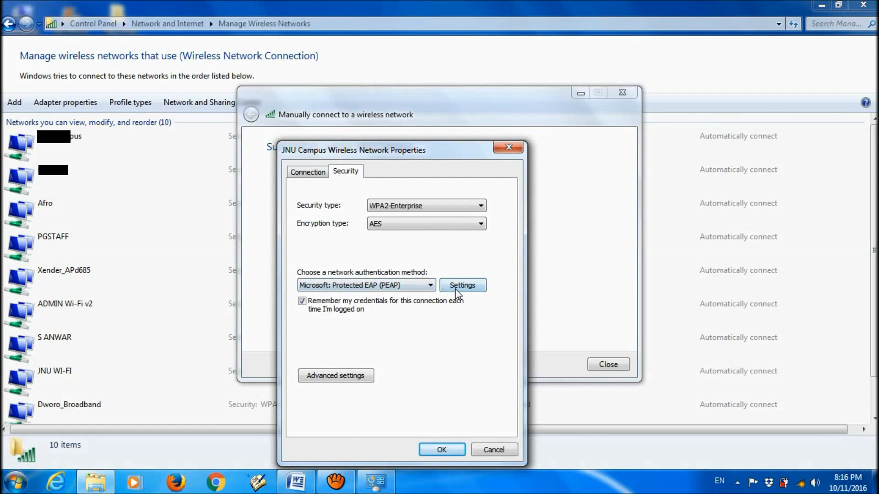
left_click(462, 285)
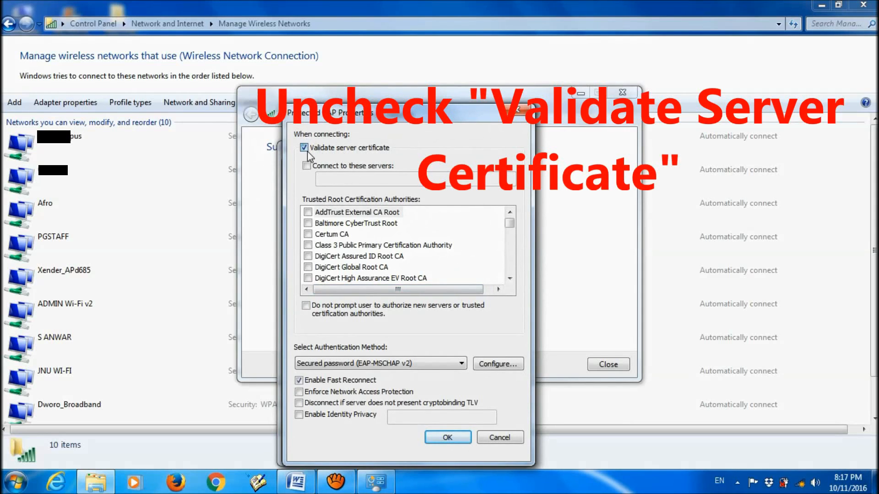
- Turn off server certificate validation and reach the EAP-MSCHAP v2 configuration
left_click(304, 148)
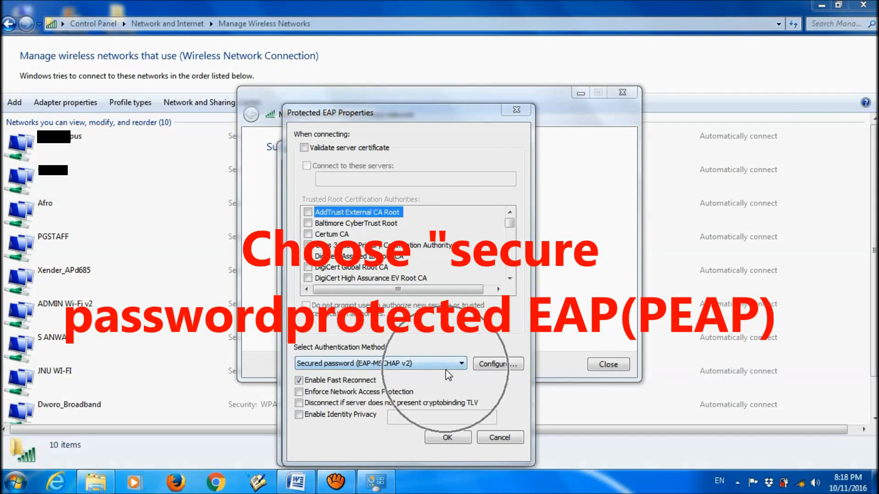
left_click(459, 364)
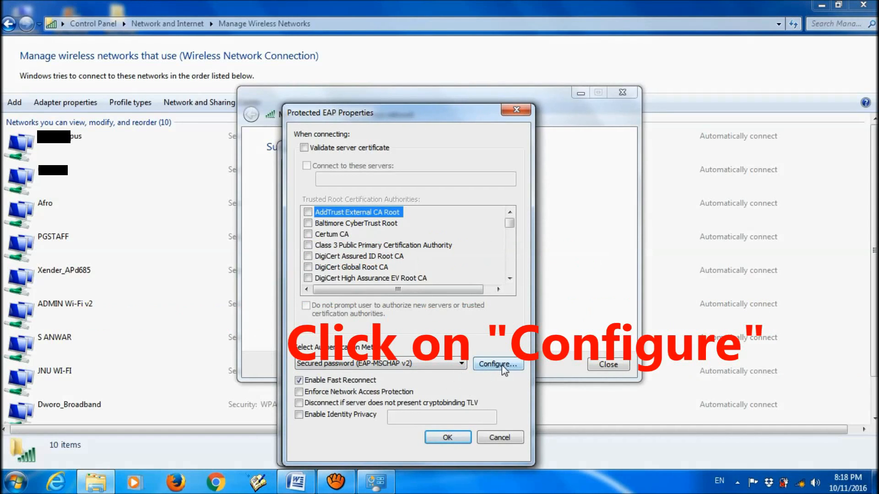
left_click(497, 365)
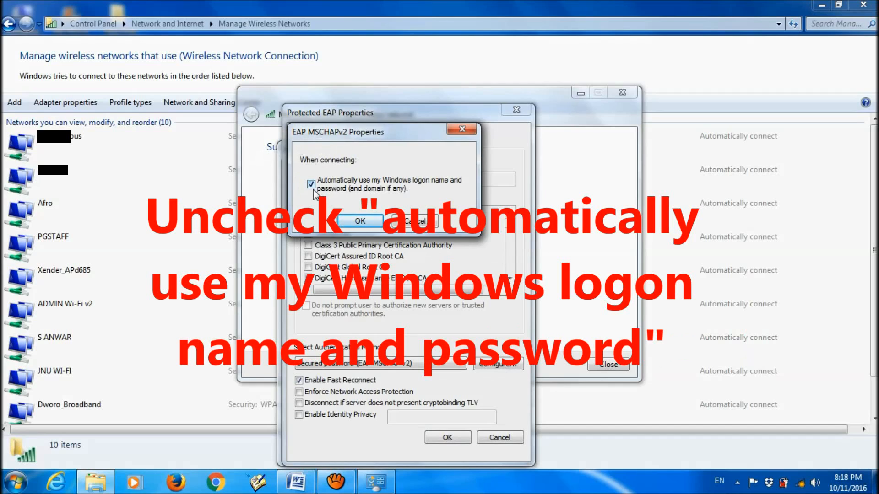
- Stop automatically using the Windows logon name and password, confirming both PEAP dialogs
left_click(311, 184)
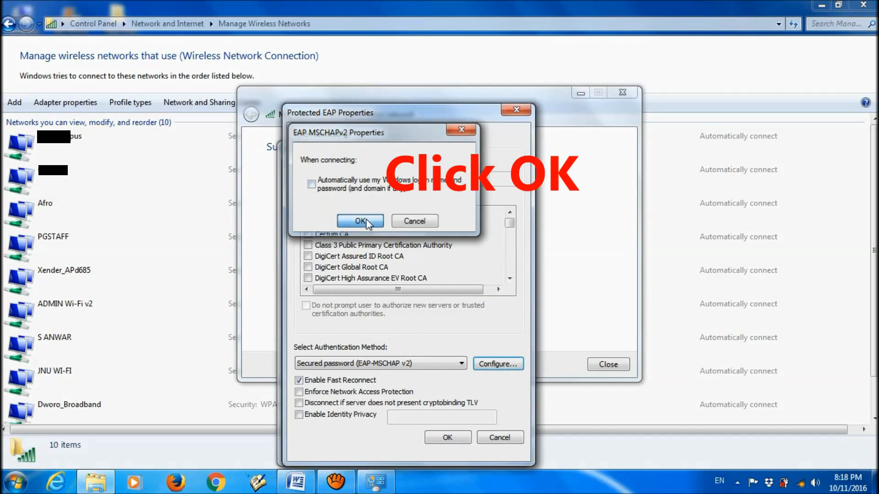
left_click(360, 221)
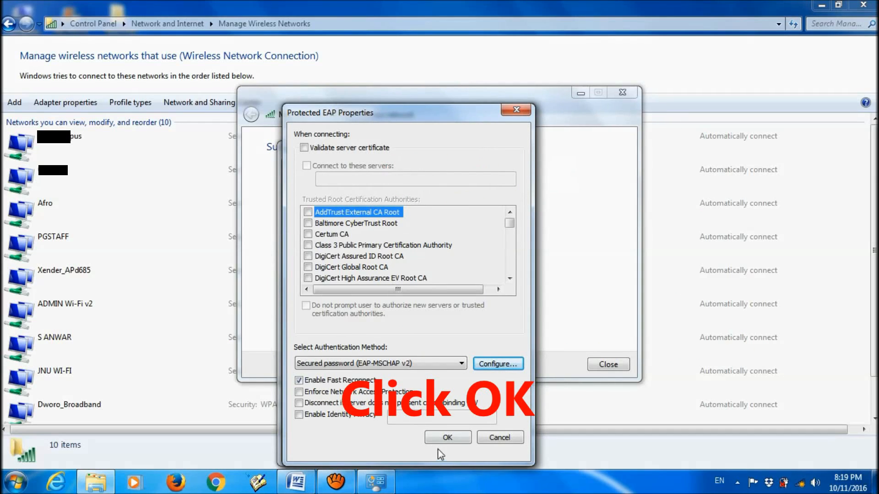
left_click(448, 438)
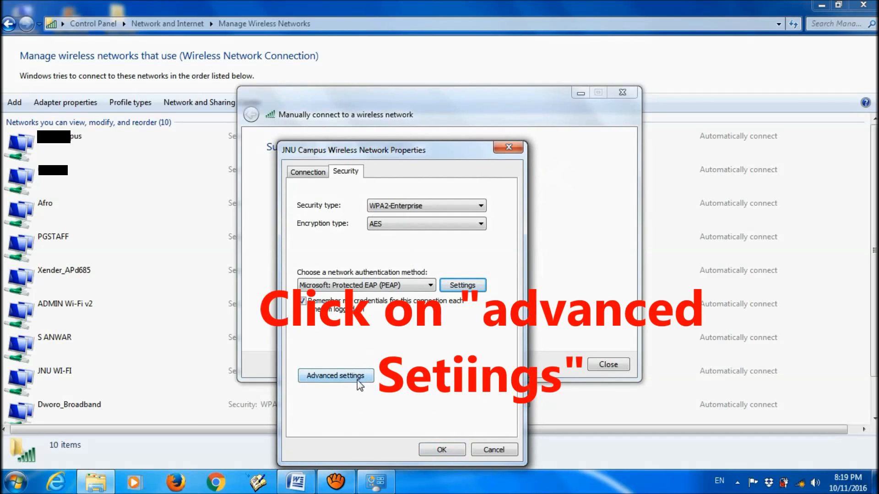
- In Advanced 802.1X settings, specify authentication mode as user or computer authentication
left_click(335, 375)
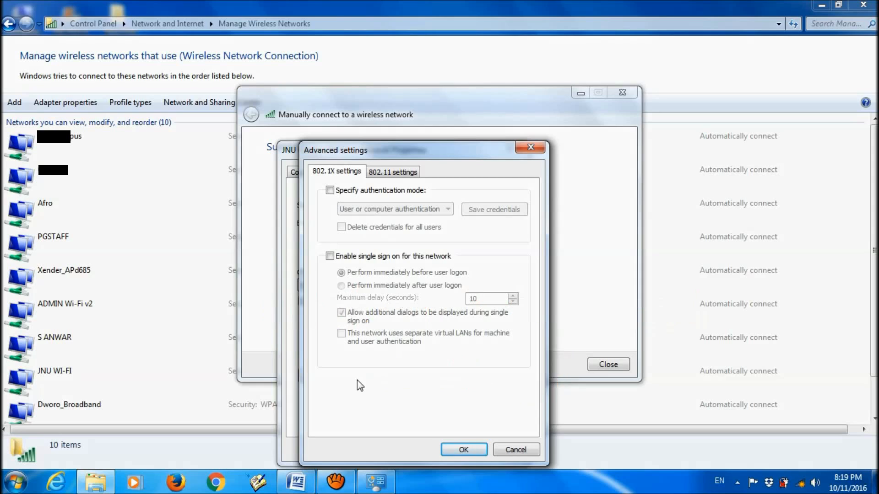
left_click(336, 171)
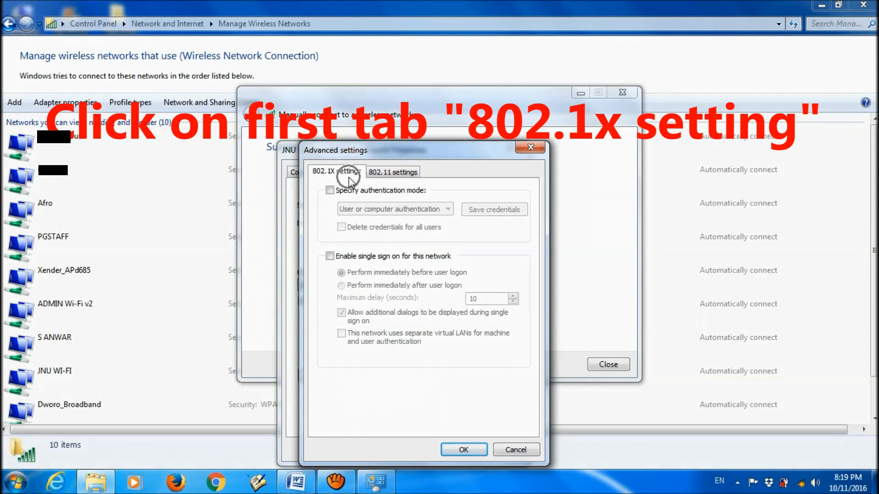
left_click(336, 171)
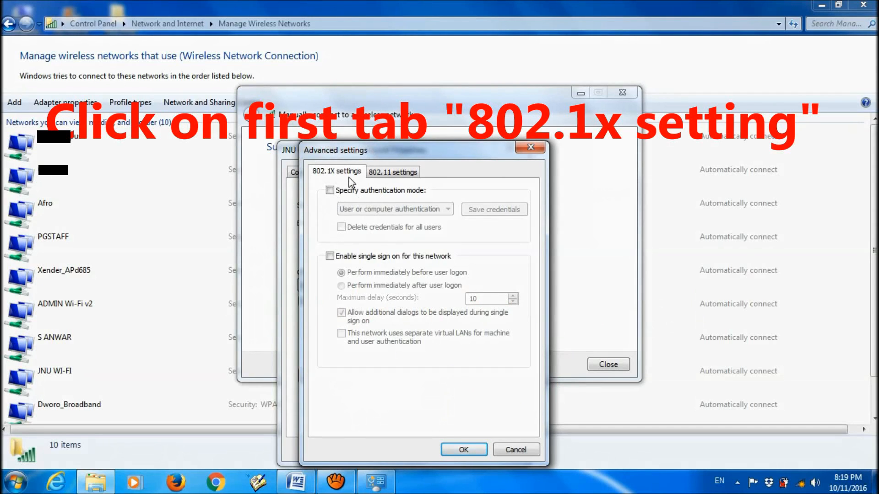
left_click(336, 171)
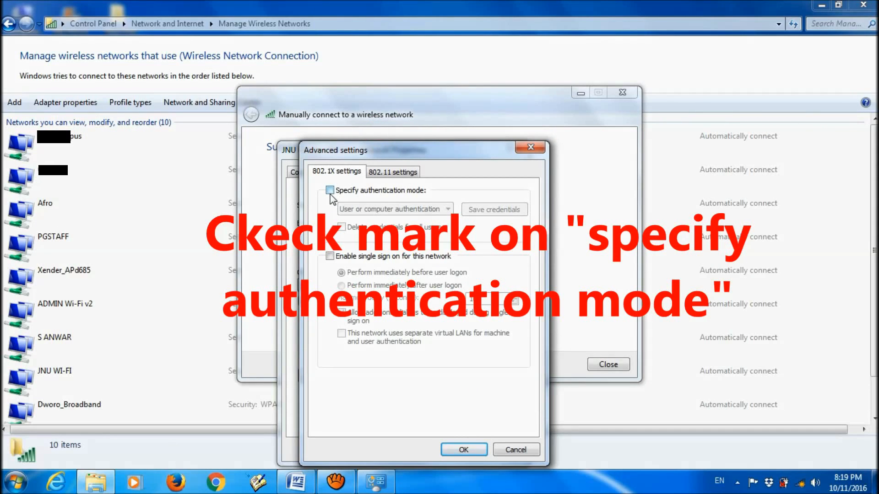
left_click(329, 190)
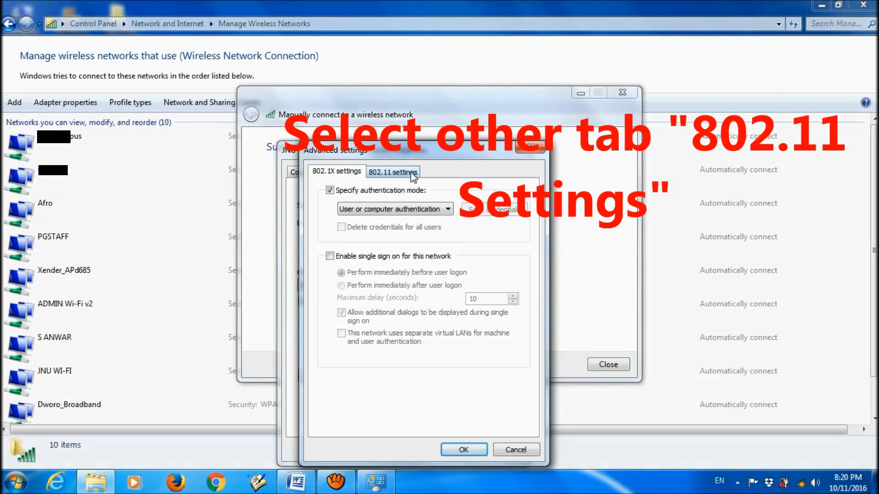
- Enable Pairwise Master Key (PMK) caching under 802.11 settings, then save and close the network dialogs
left_click(392, 171)
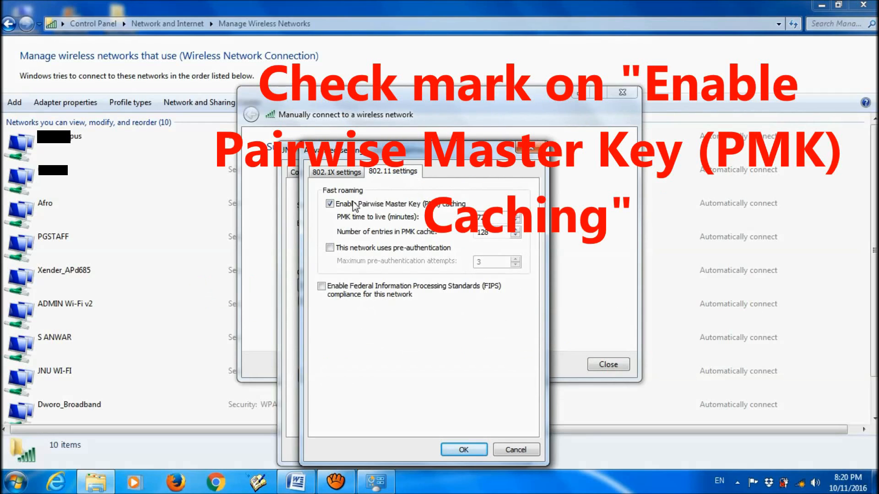
left_click(329, 203)
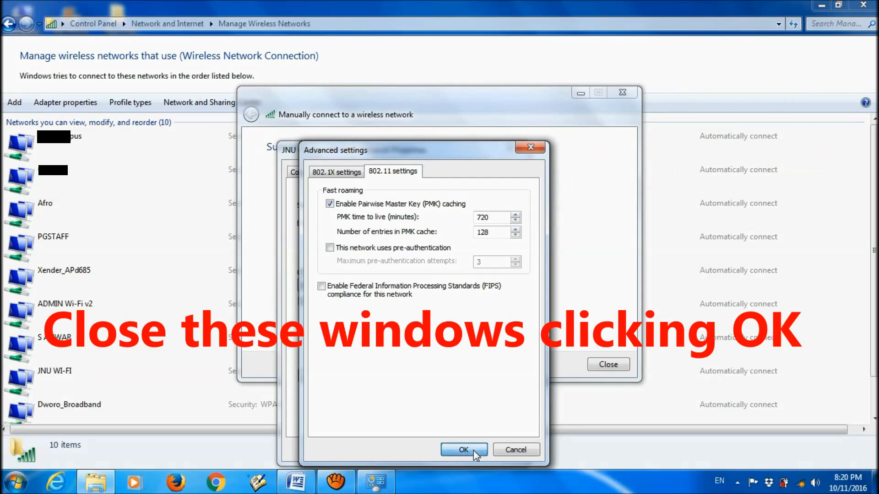
left_click(462, 450)
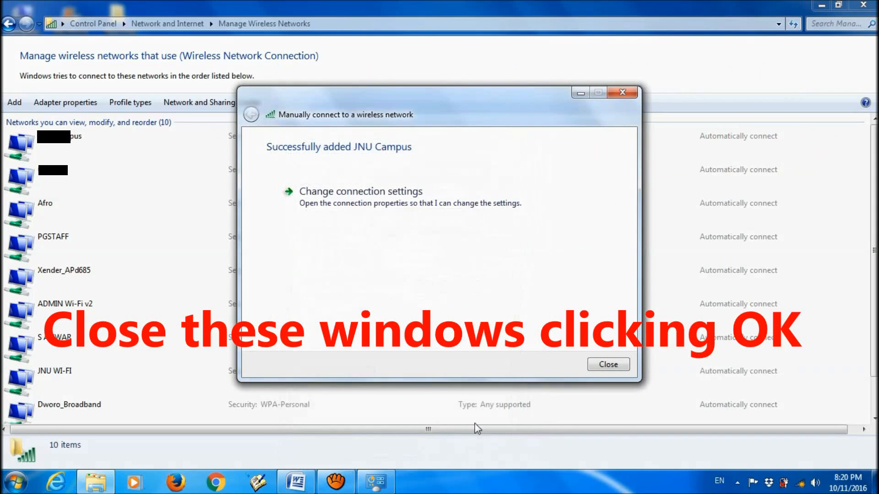
left_click(607, 364)
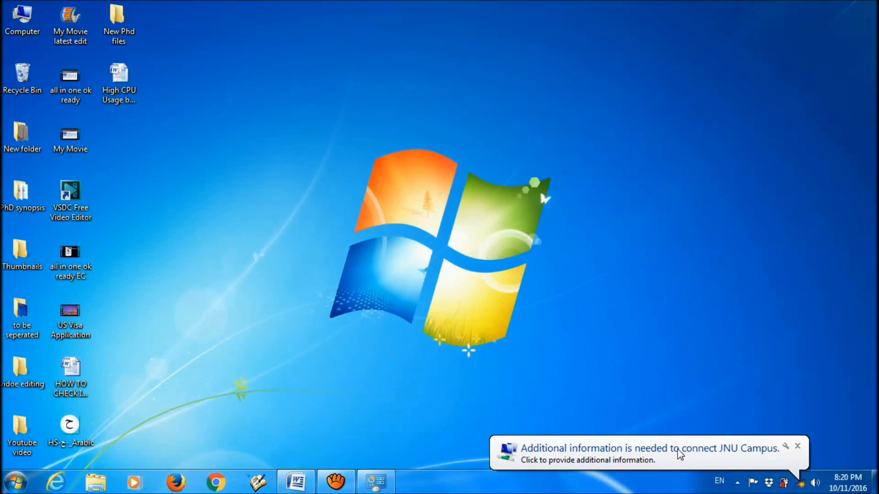
- Answer the JNU Campus 'additional information' balloon and begin the user name with 'abd'
left_click(645, 454)
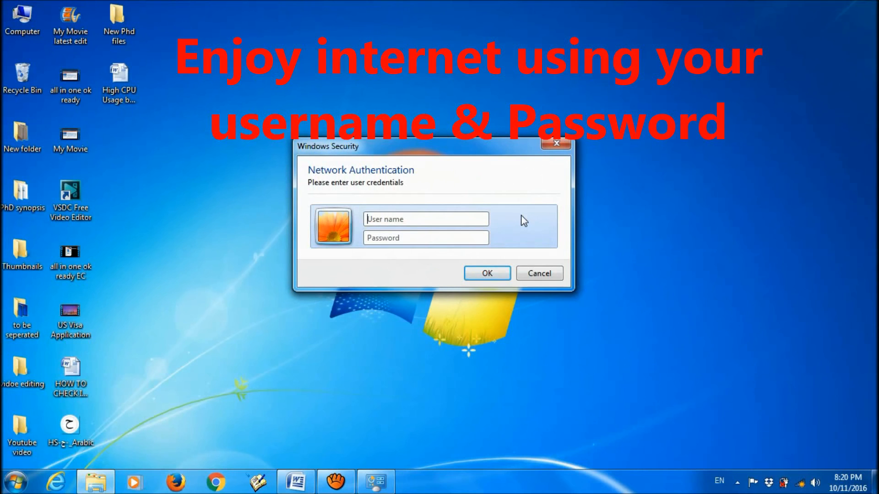
type("abd")
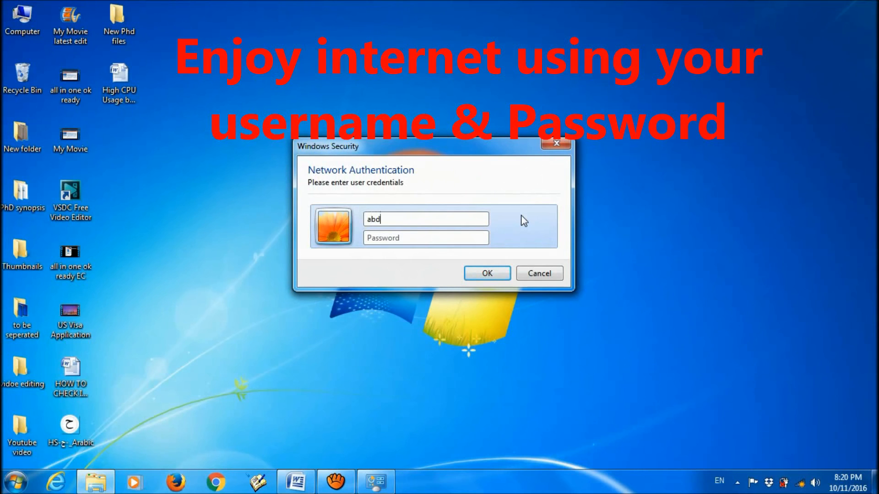